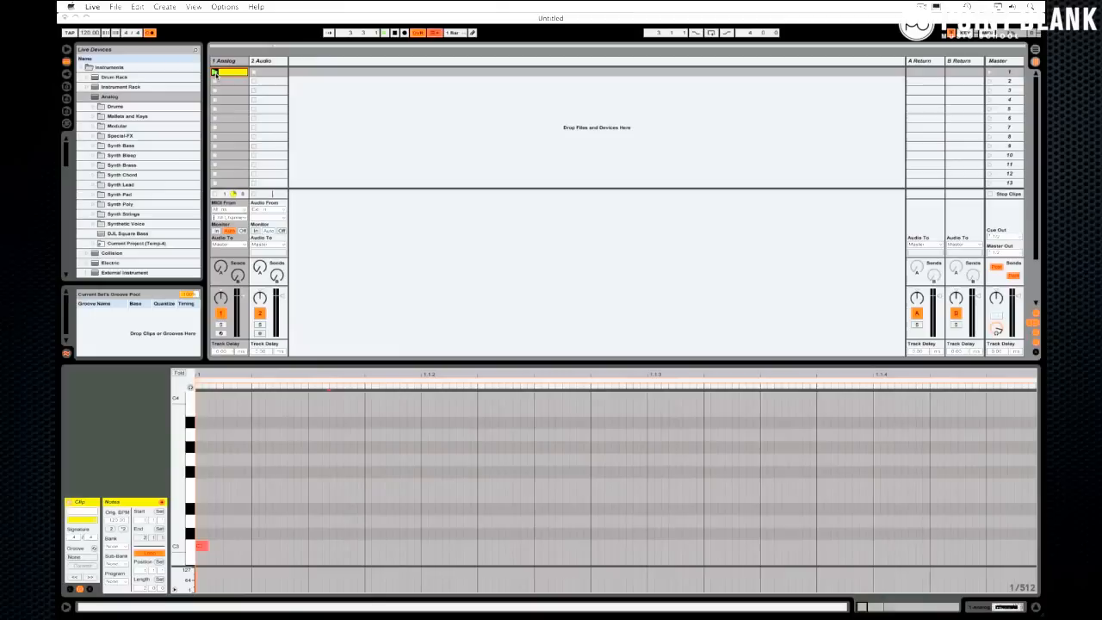
Route the Audio track's input from 1-Analog and record the Analog clip into slot 1
click(384, 32)
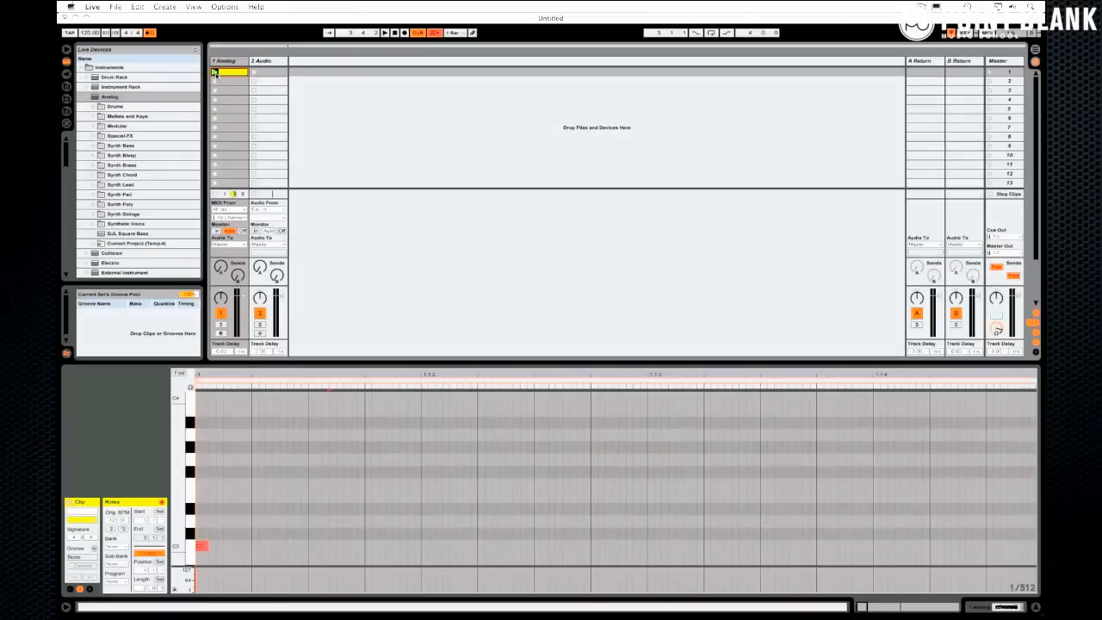
click(262, 60)
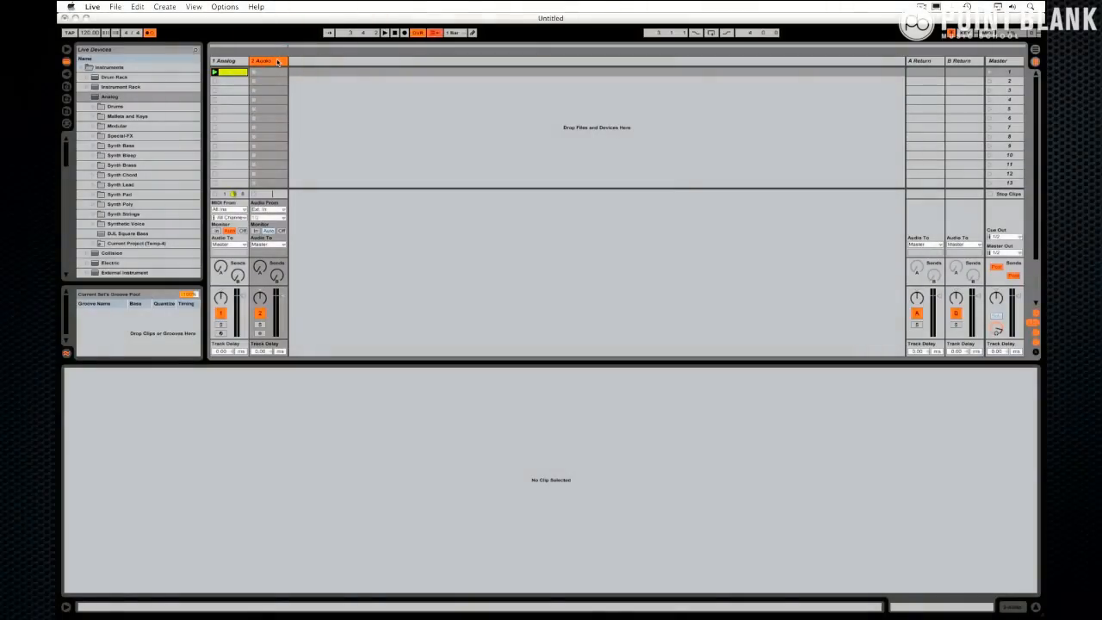
click(268, 209)
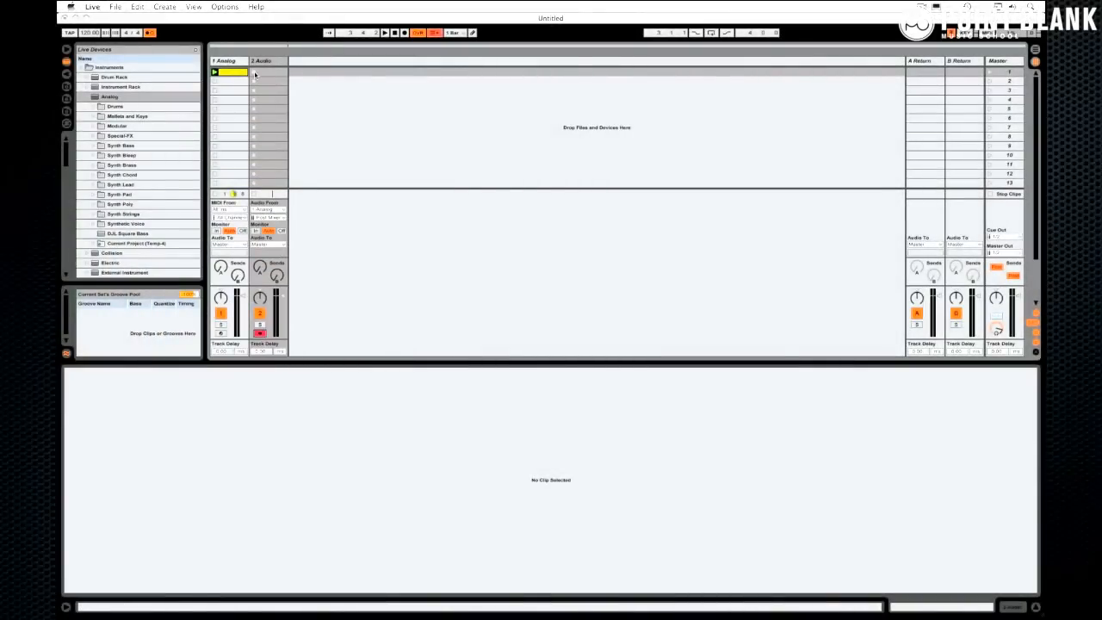
click(268, 73)
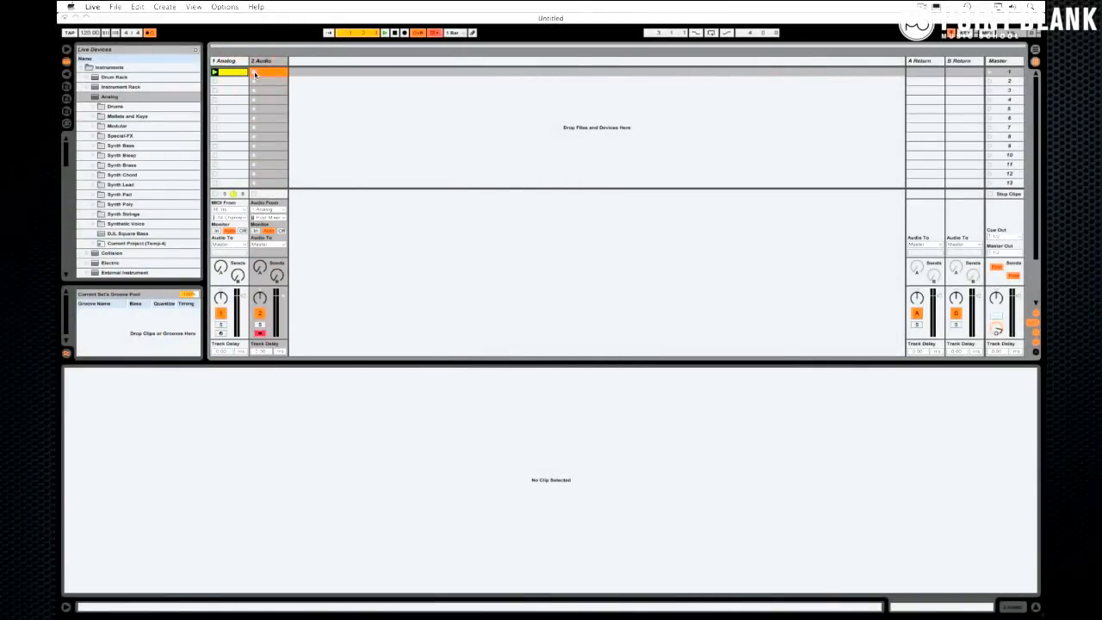
click(271, 71)
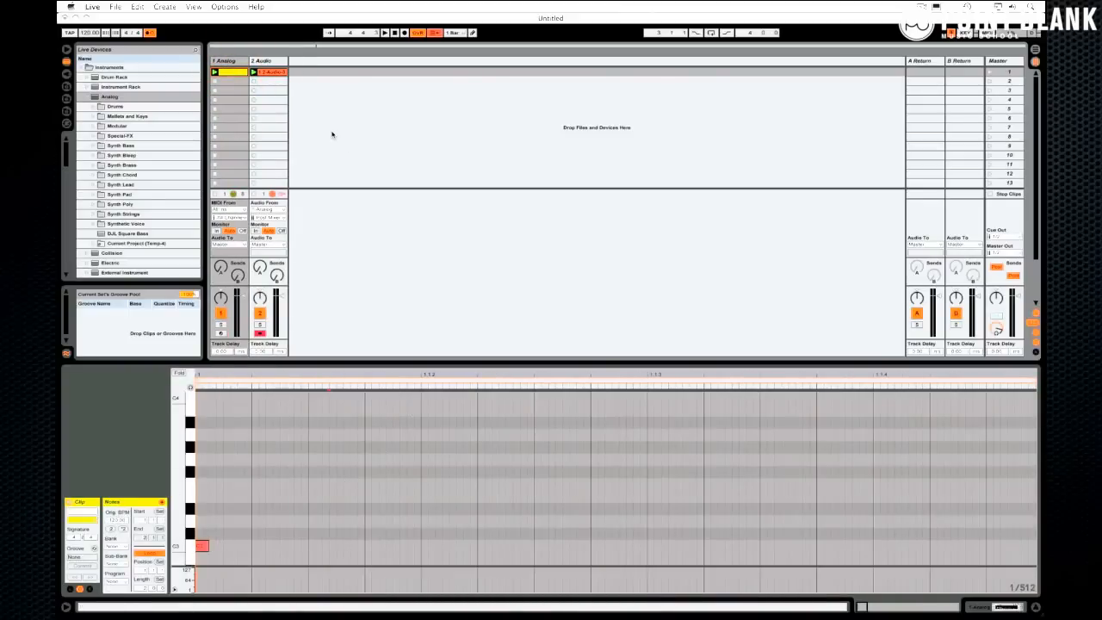
mouse_move(321, 127)
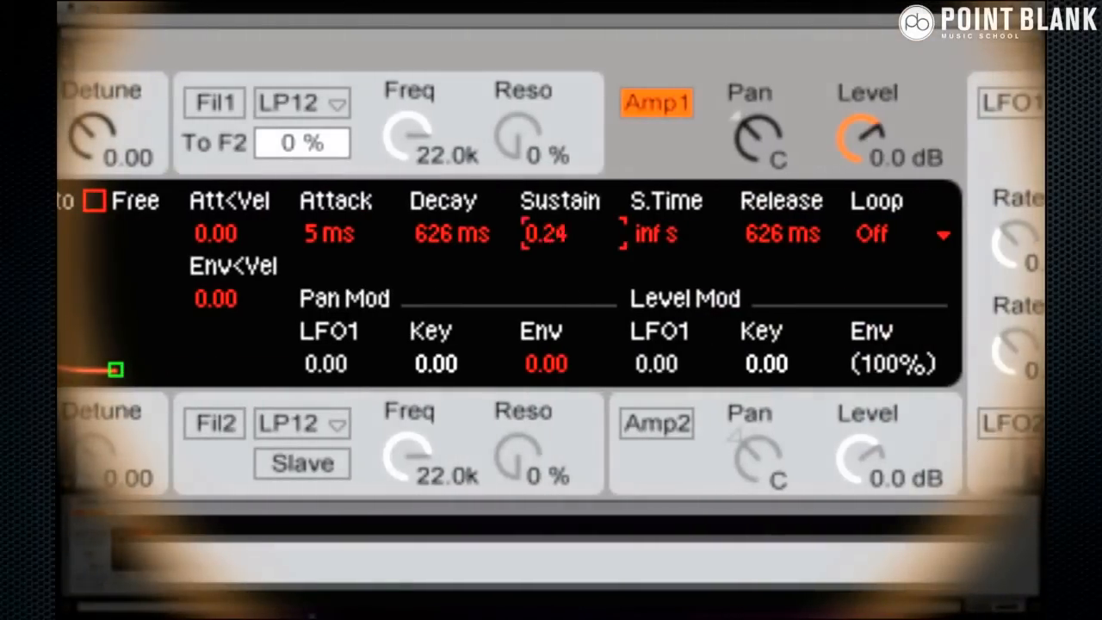
Drag the Amp1 Sustain value field upward to change the sustain level
drag(546, 233, 547, 172)
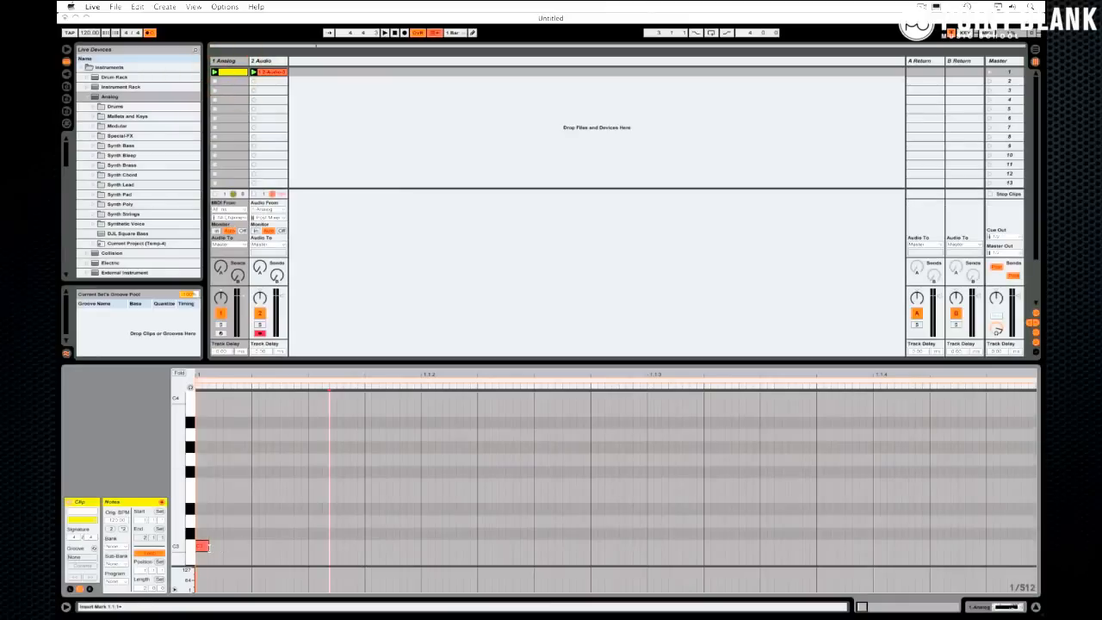
Zoom the beat ruler and extend the C3 note to beat 1.4, about three beats
drag(204, 546, 413, 546)
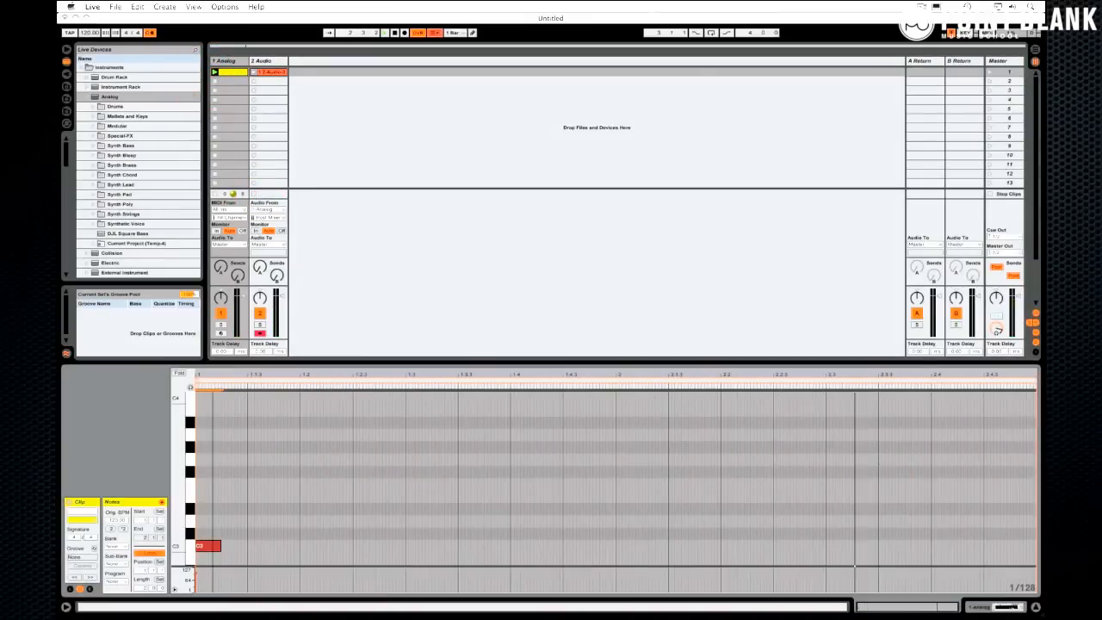
drag(210, 546, 434, 546)
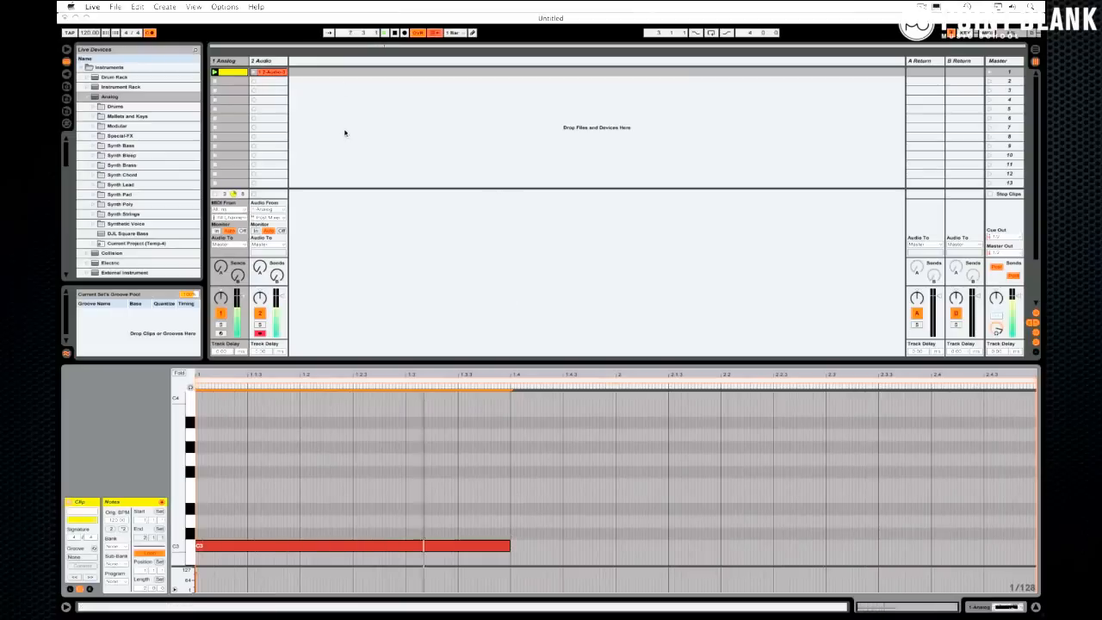
click(384, 33)
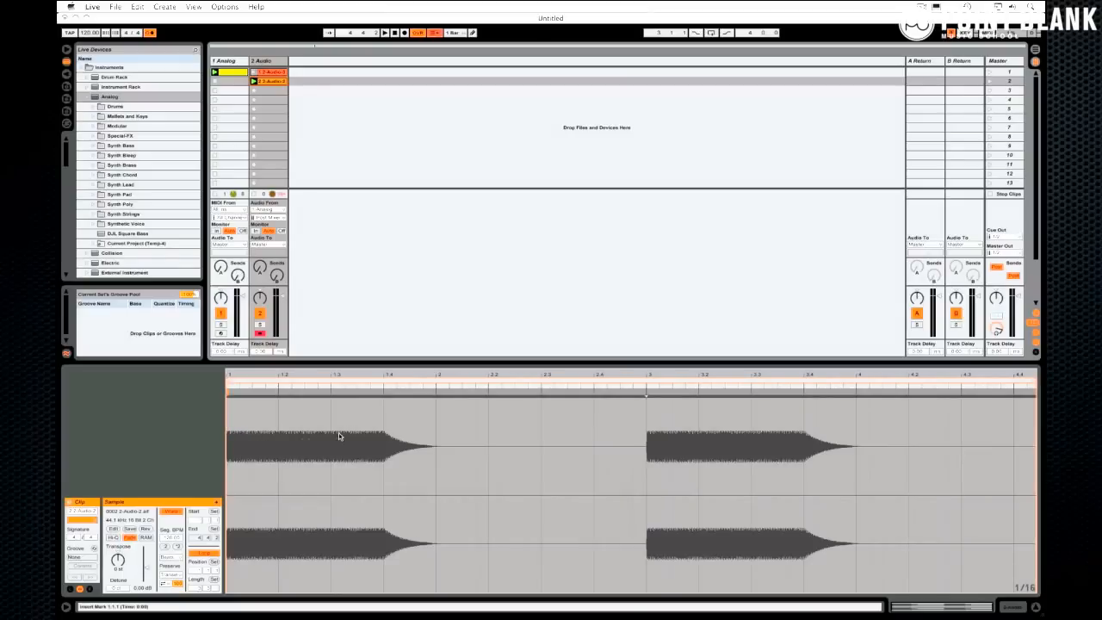
mouse_move(381, 435)
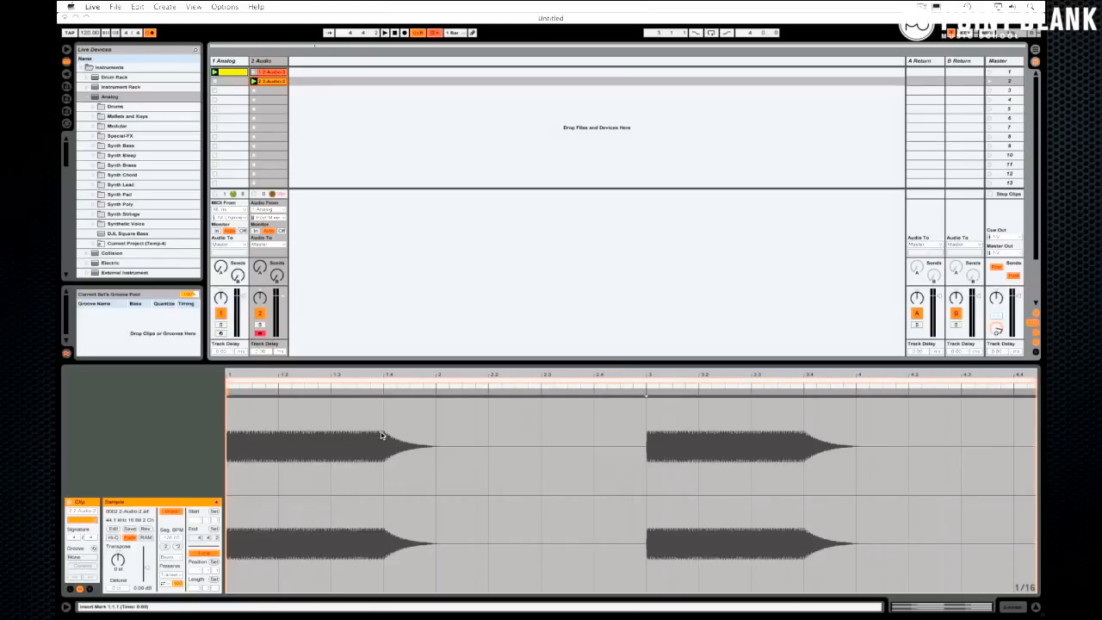
mouse_move(469, 454)
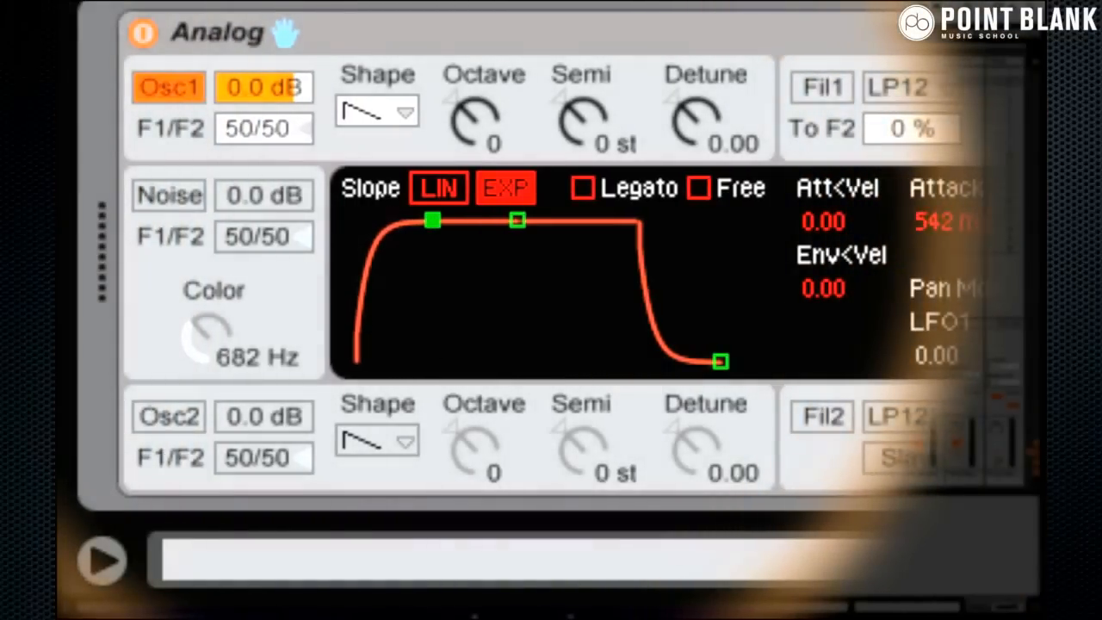
Drag Analog's envelope attack longer, then back down to roughly 300 ms
drag(433, 220, 441, 220)
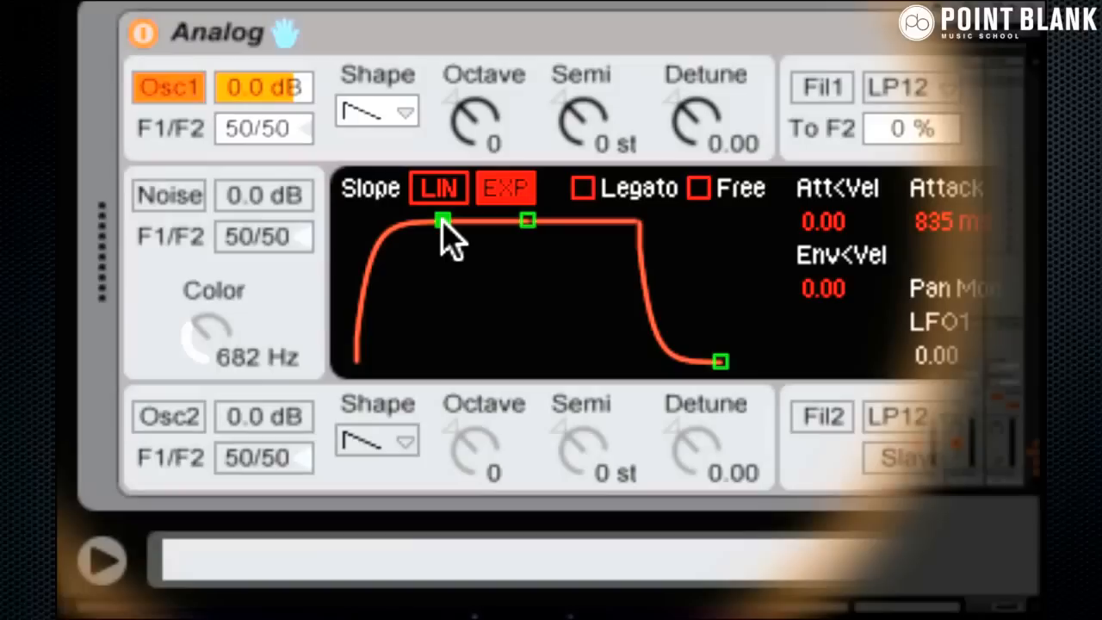
mouse_move(366, 245)
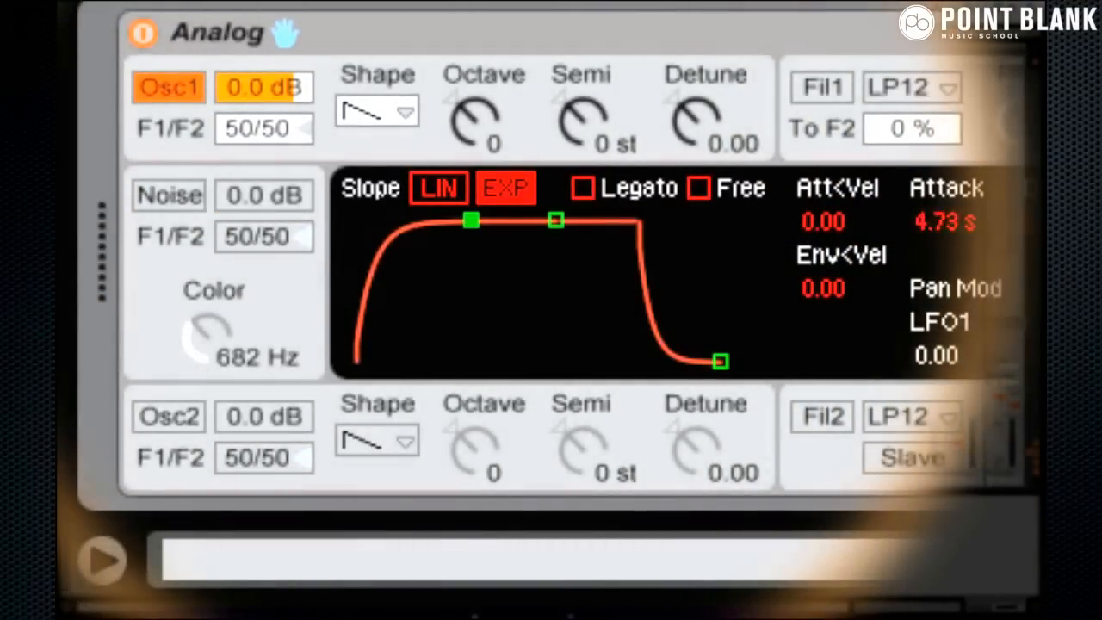
drag(472, 220, 445, 221)
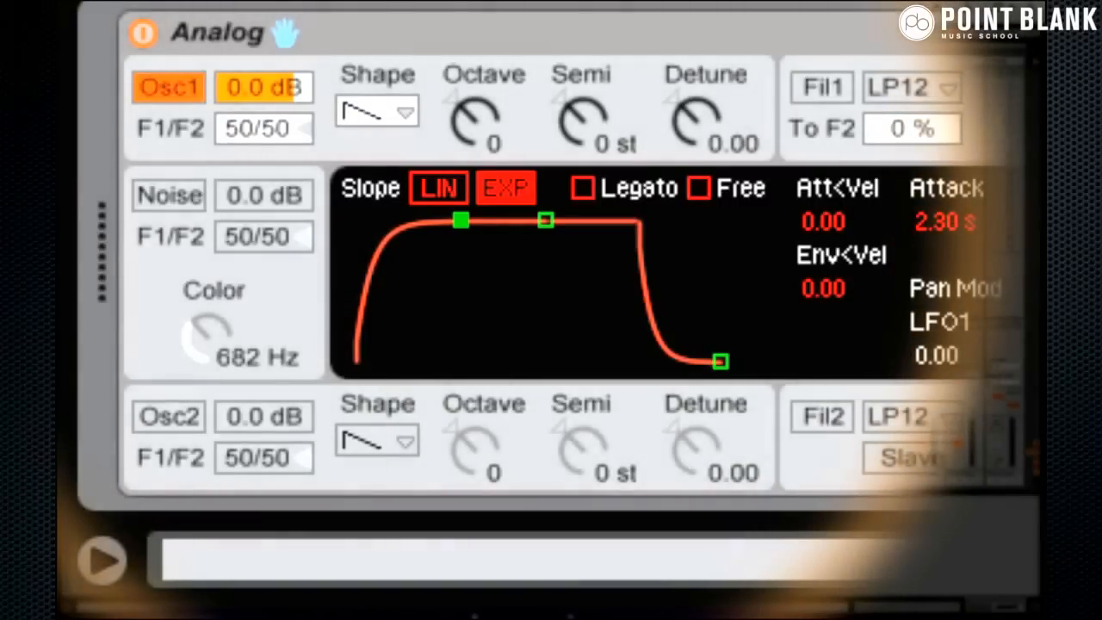
drag(460, 222, 431, 222)
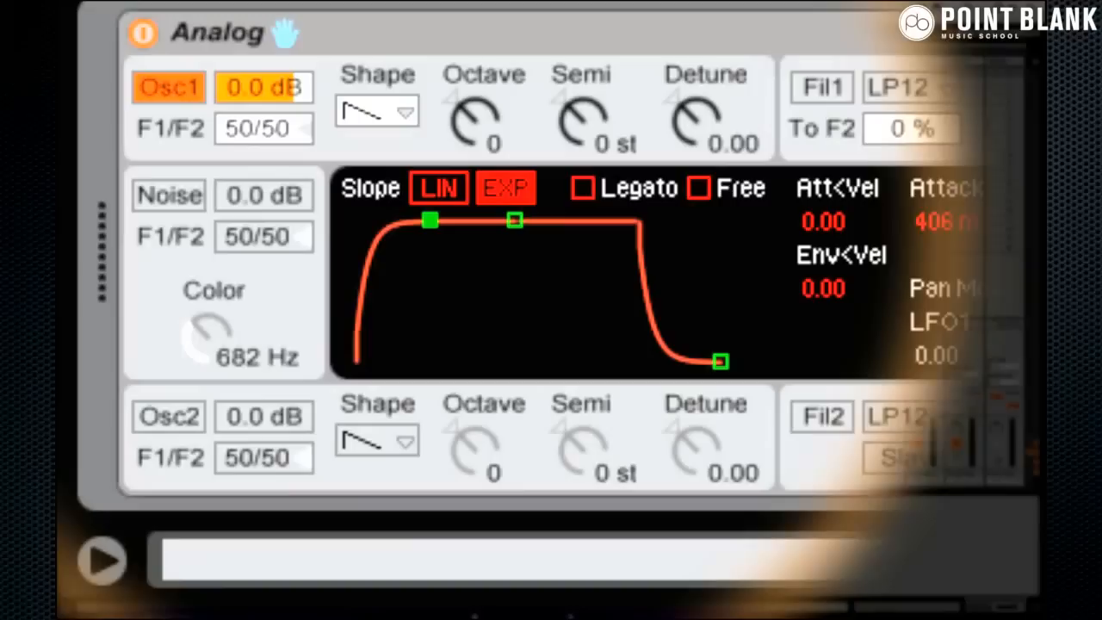
drag(430, 220, 424, 220)
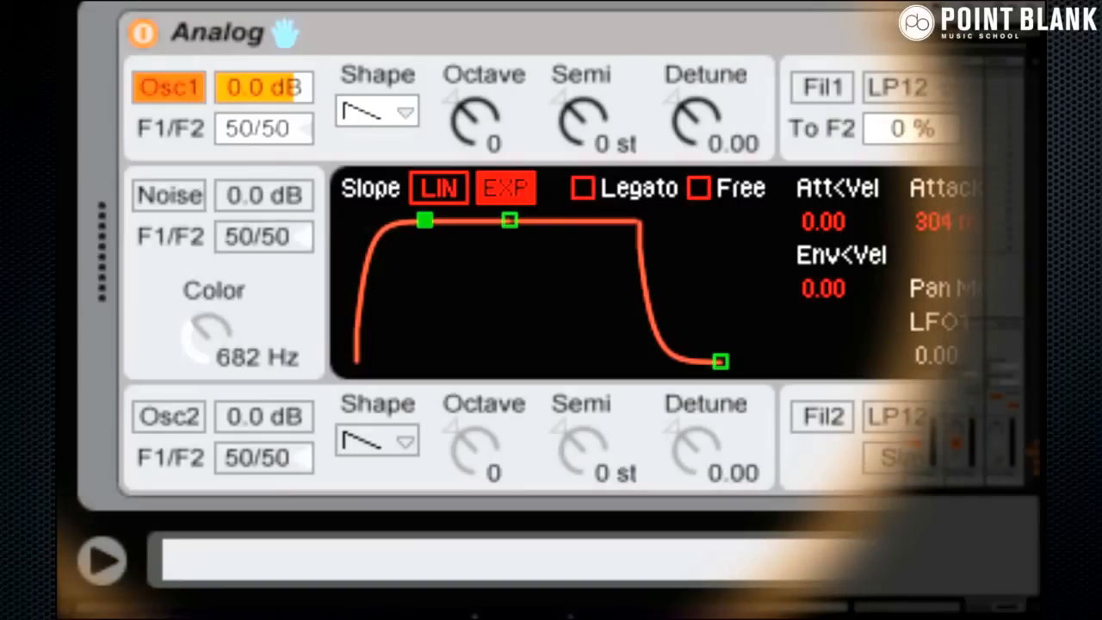
drag(422, 221, 433, 222)
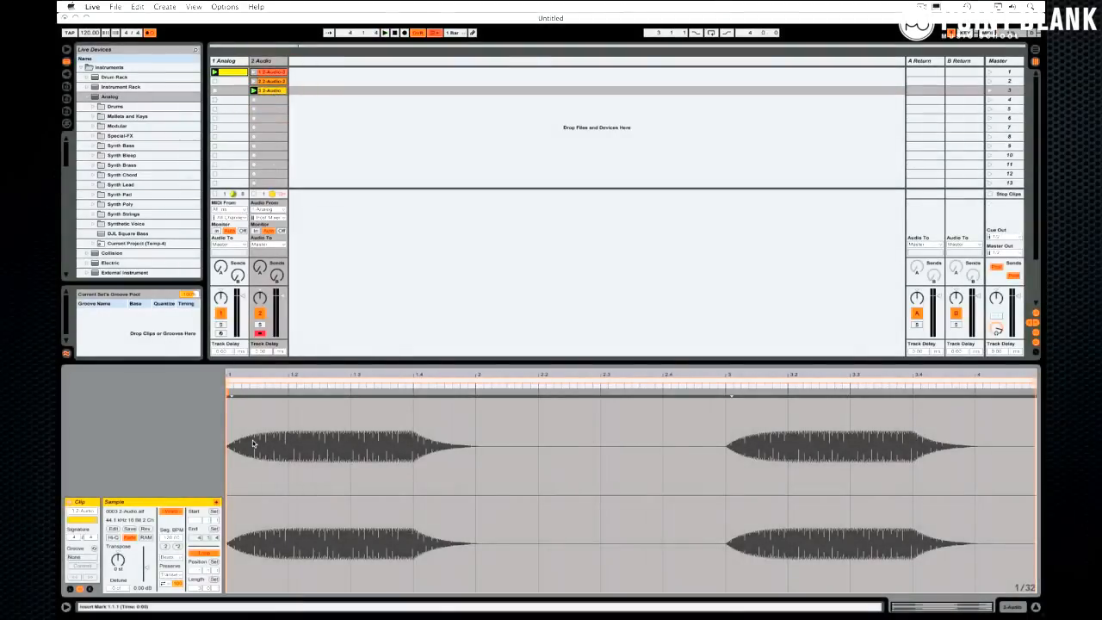
mouse_move(298, 437)
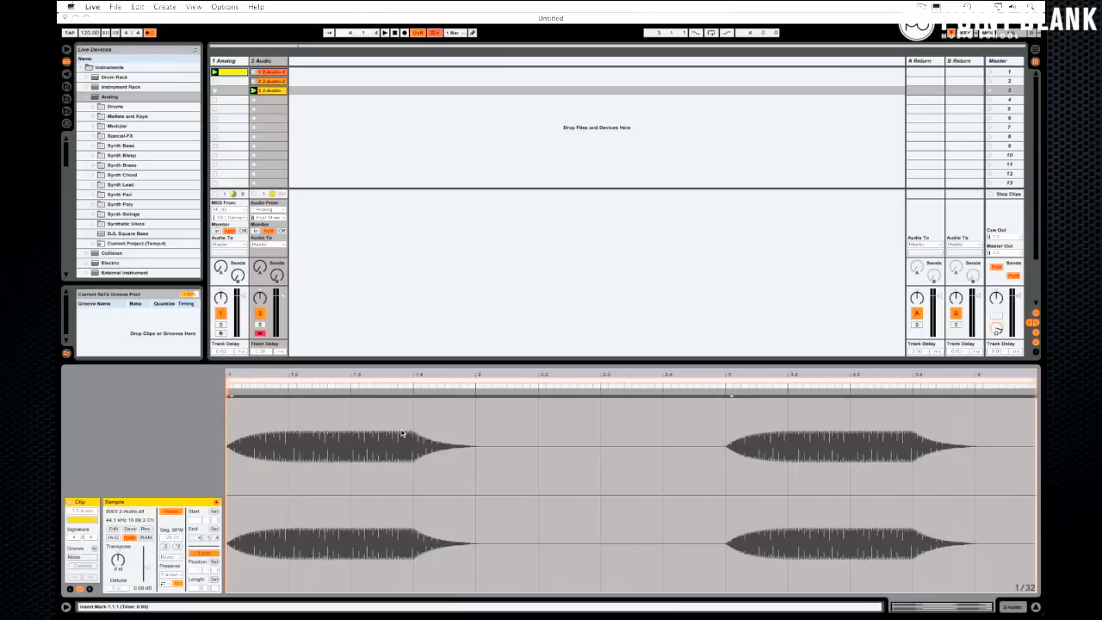
mouse_move(413, 433)
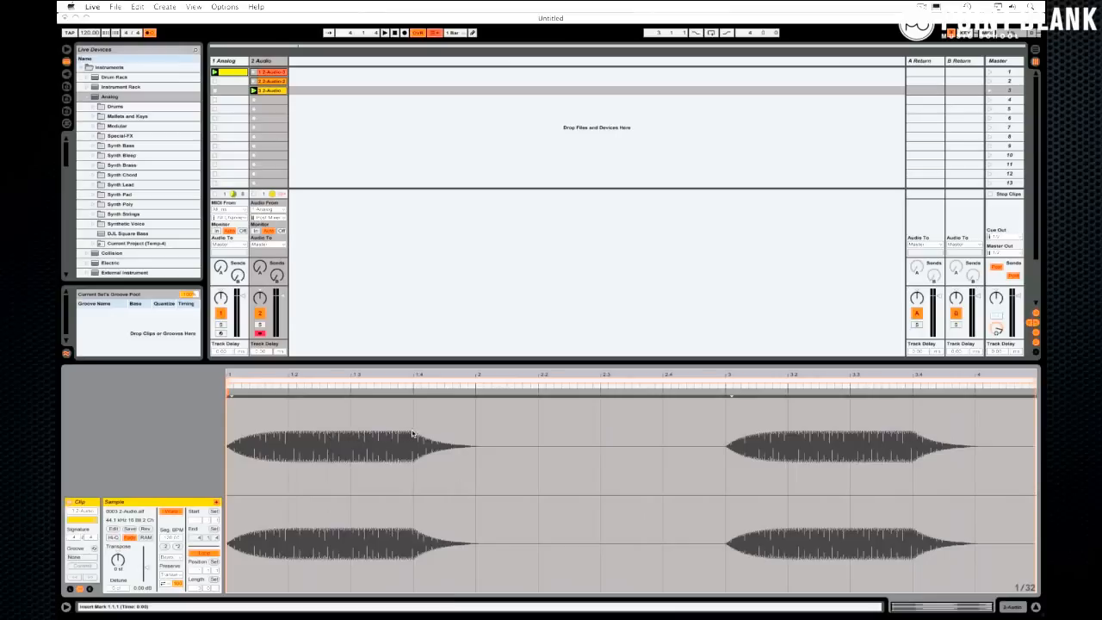
mouse_move(422, 444)
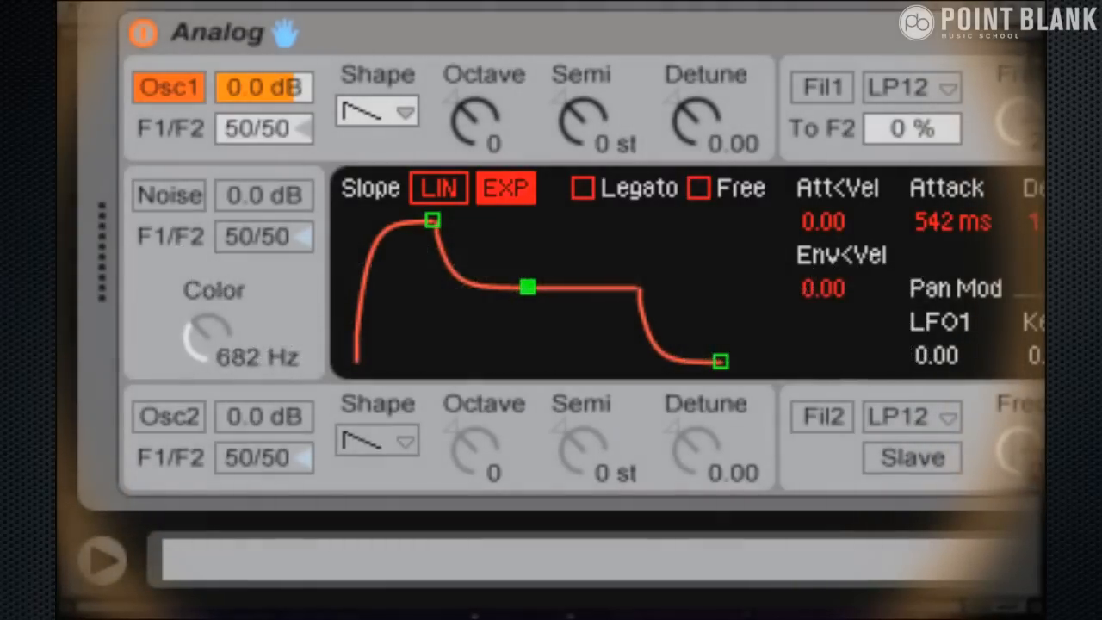
Drag the decay/sustain breakpoint down and left, lowering sustain slightly
drag(527, 286, 521, 296)
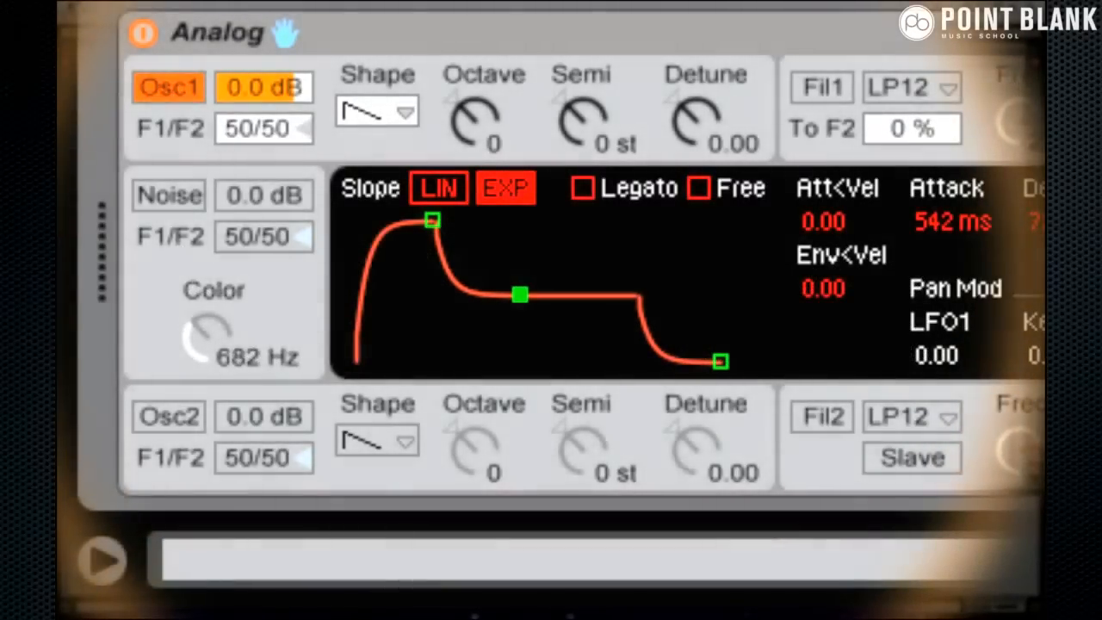
drag(519, 296, 510, 296)
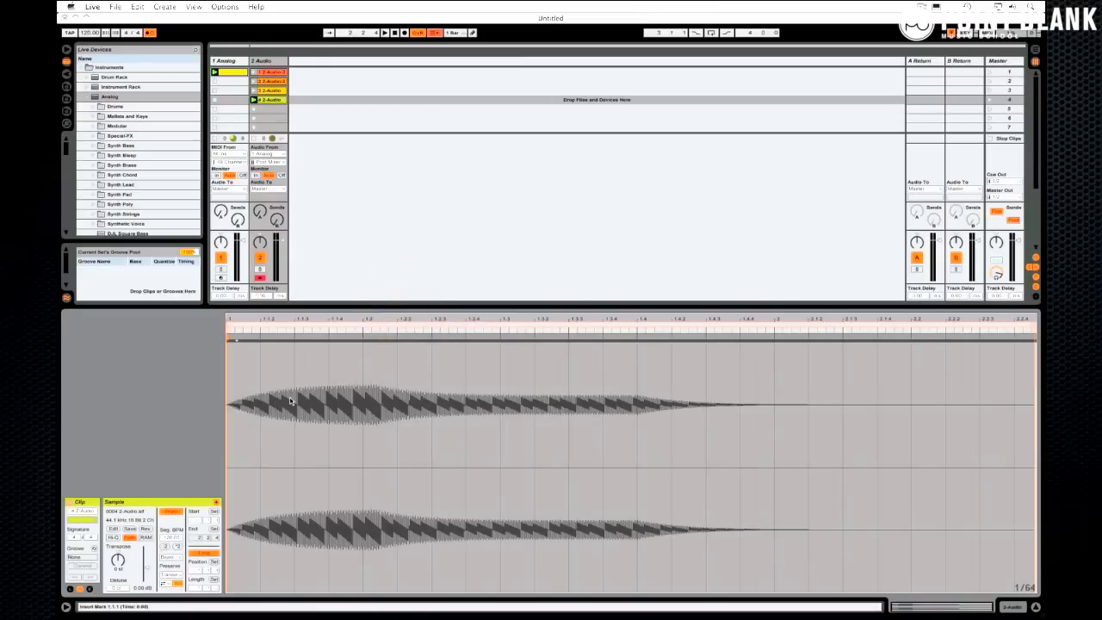
mouse_move(379, 391)
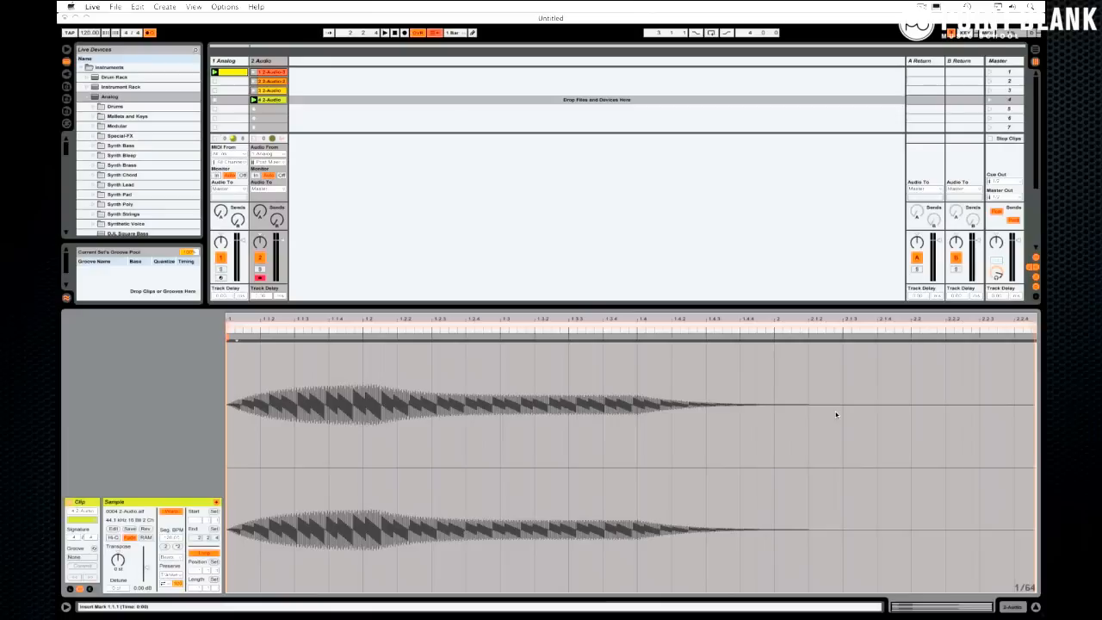
mouse_move(370, 392)
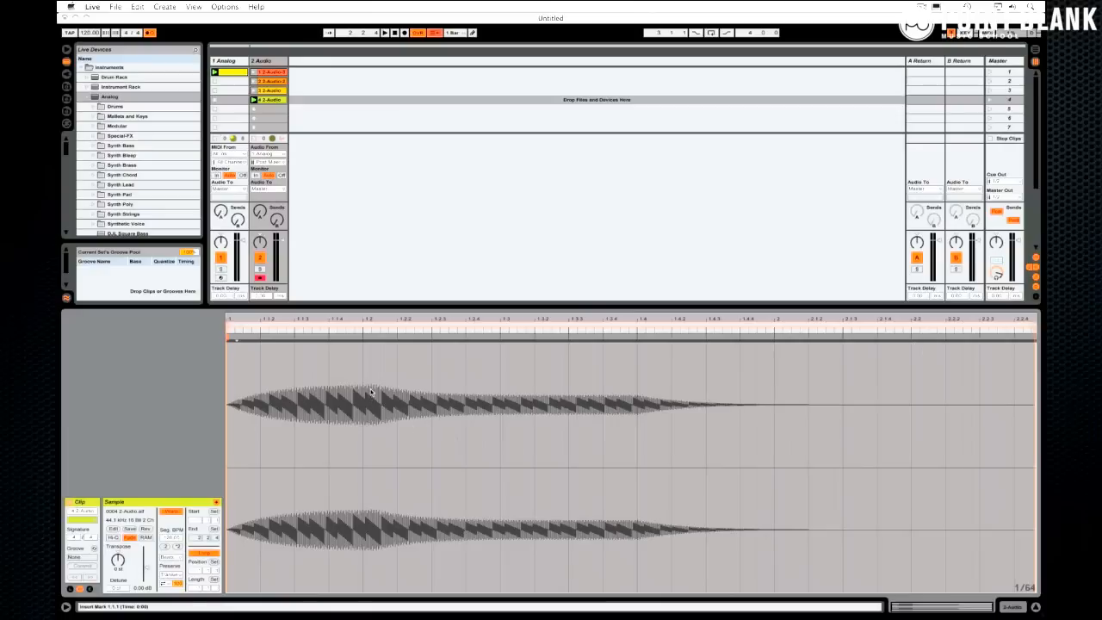
mouse_move(601, 399)
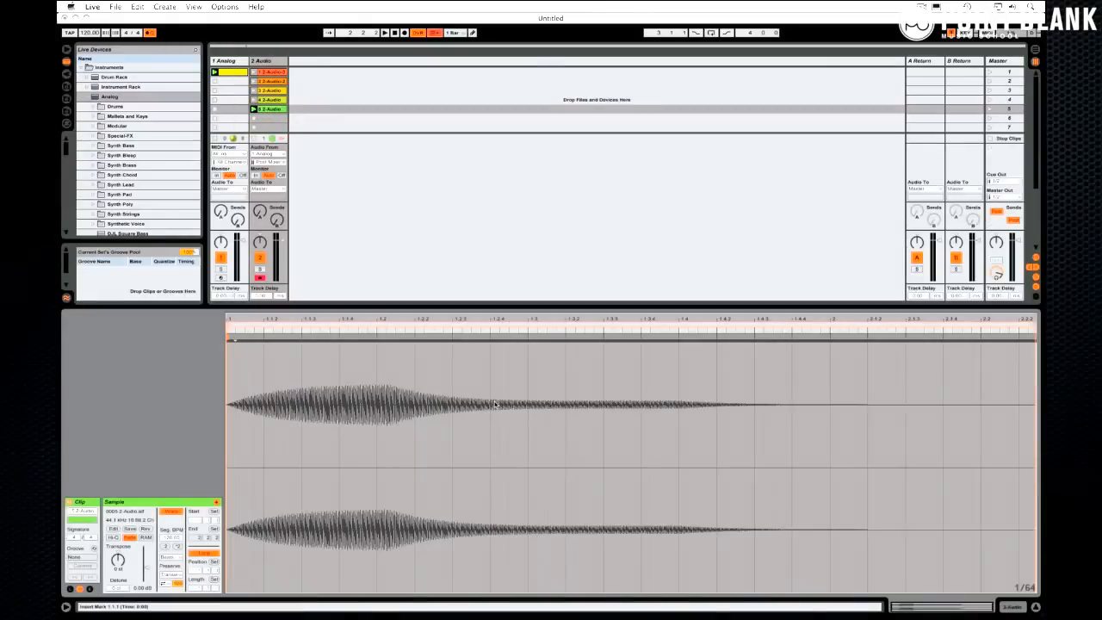
mouse_move(605, 406)
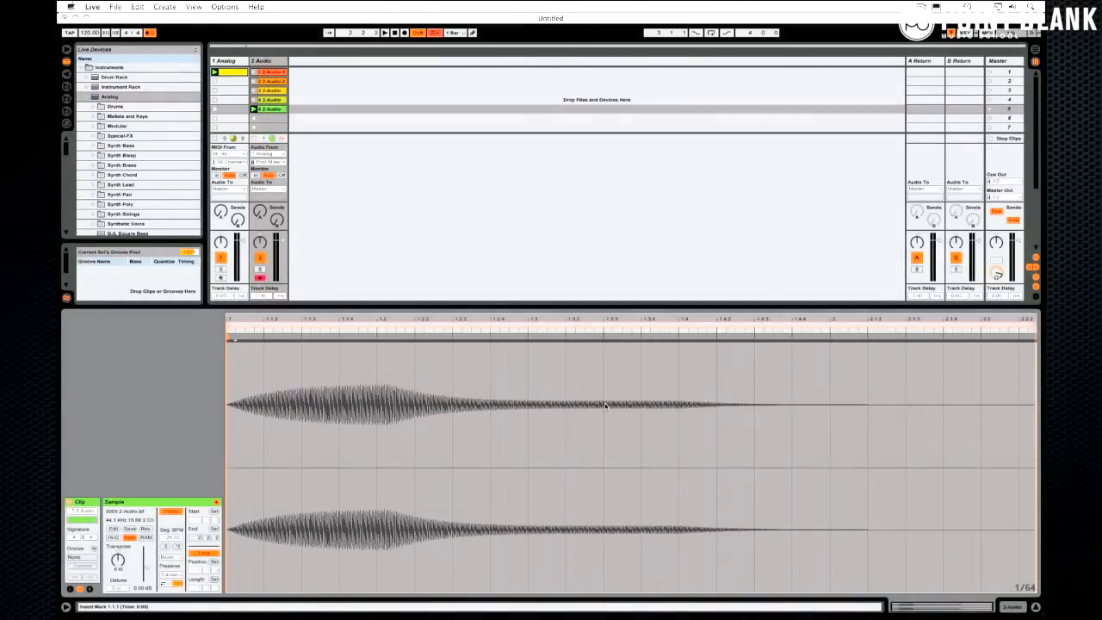
Start recording into clip slot 5 of the 2 Audio track
click(228, 64)
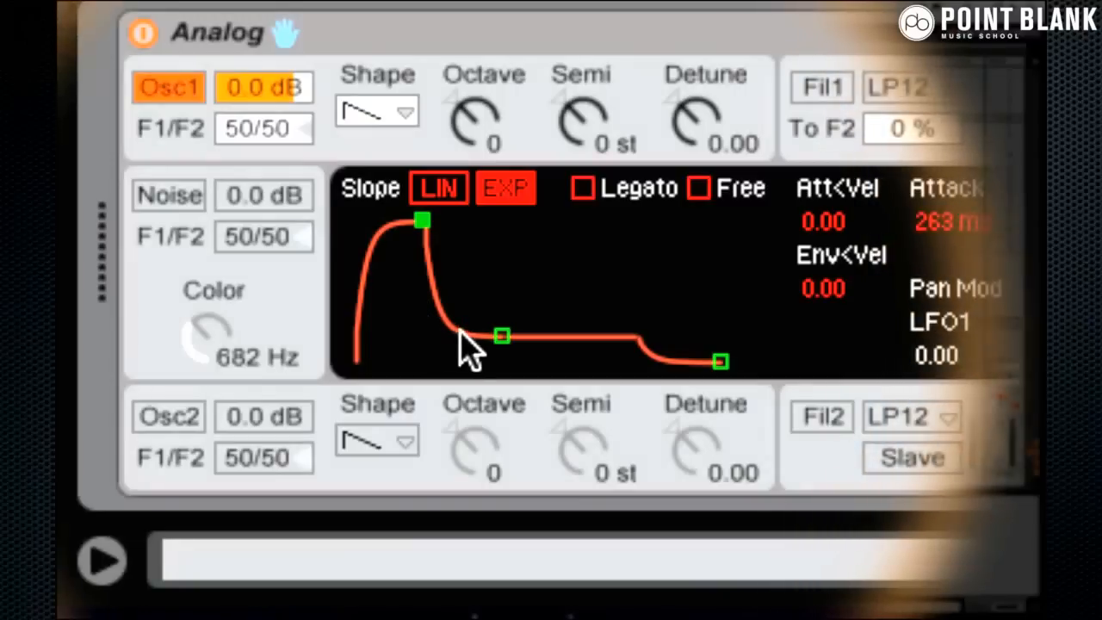
Drag the sustain breakpoint far down toward the bottom of the envelope display
drag(501, 336, 510, 314)
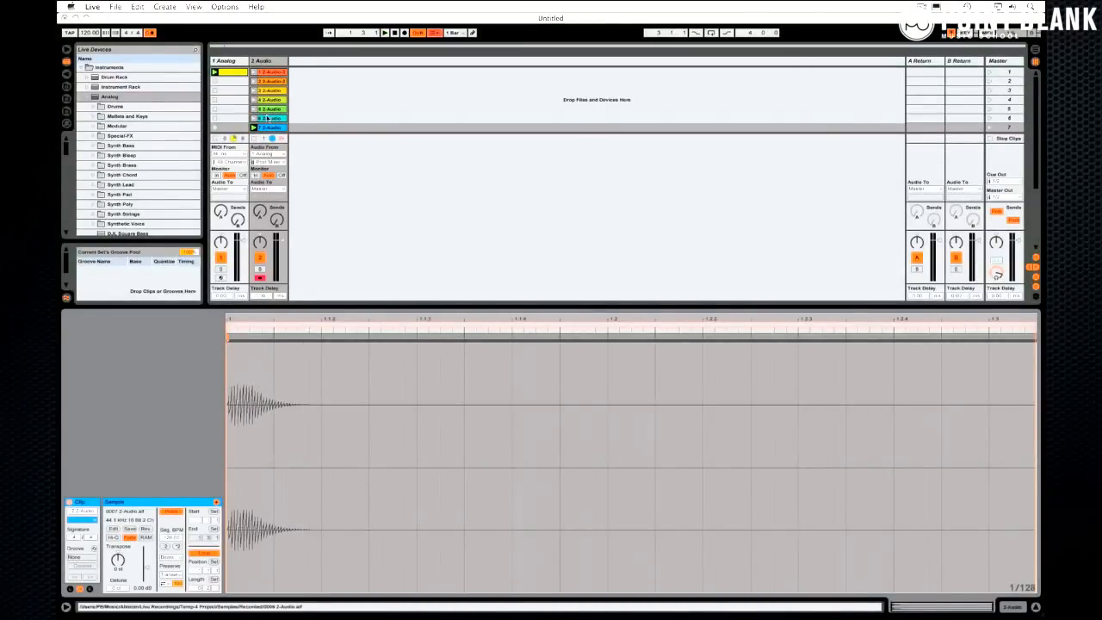
Record a fresh take of short hits in slot 7 and view its waveform
click(269, 127)
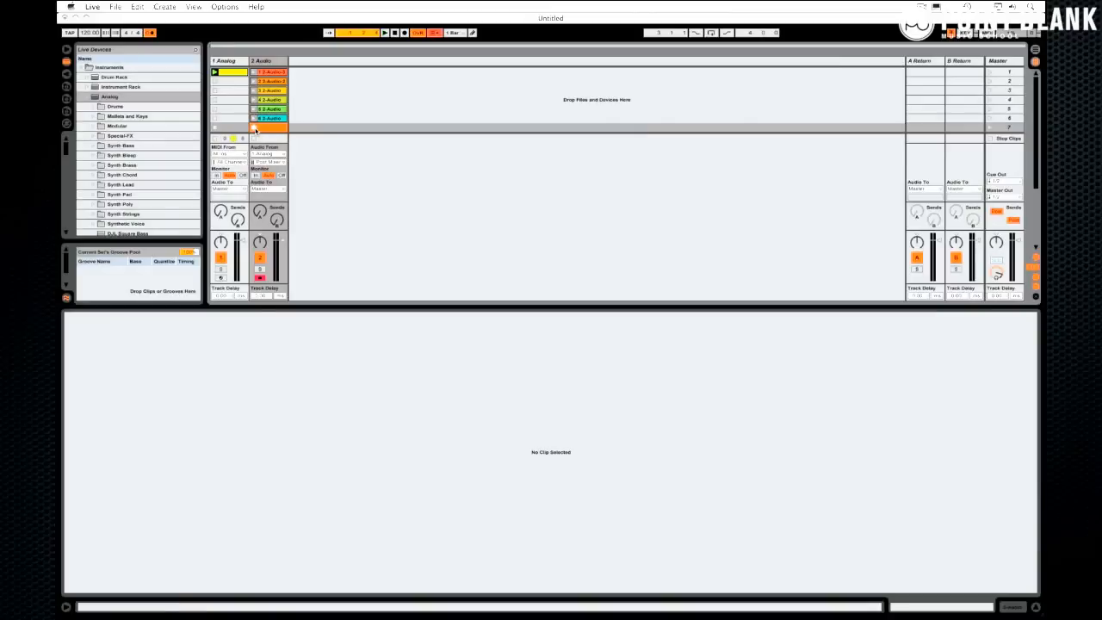
click(269, 127)
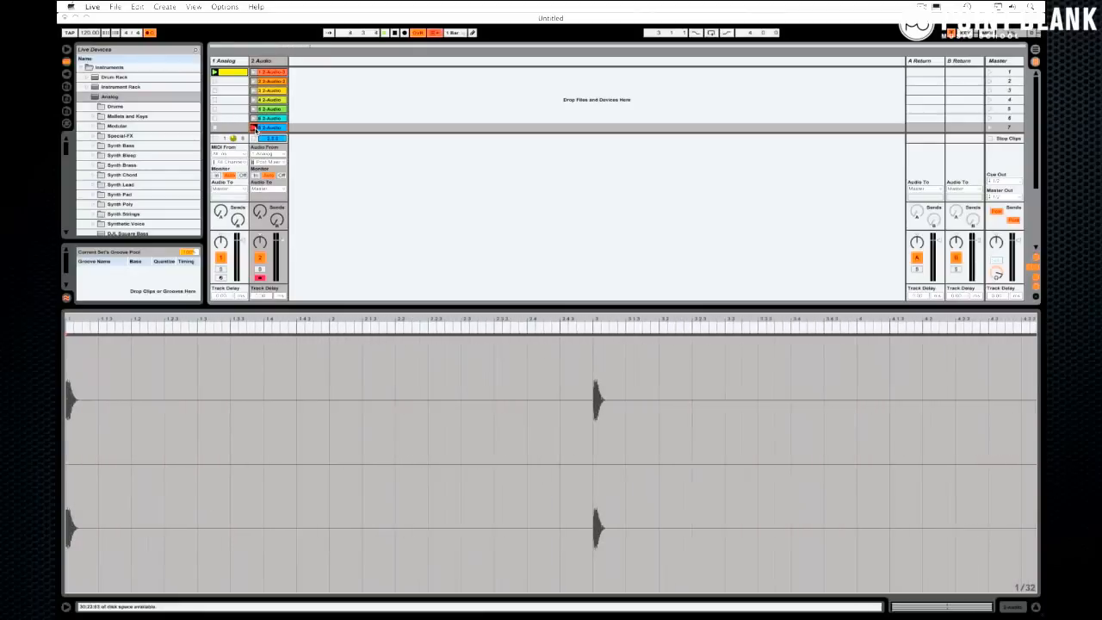
double_click(269, 127)
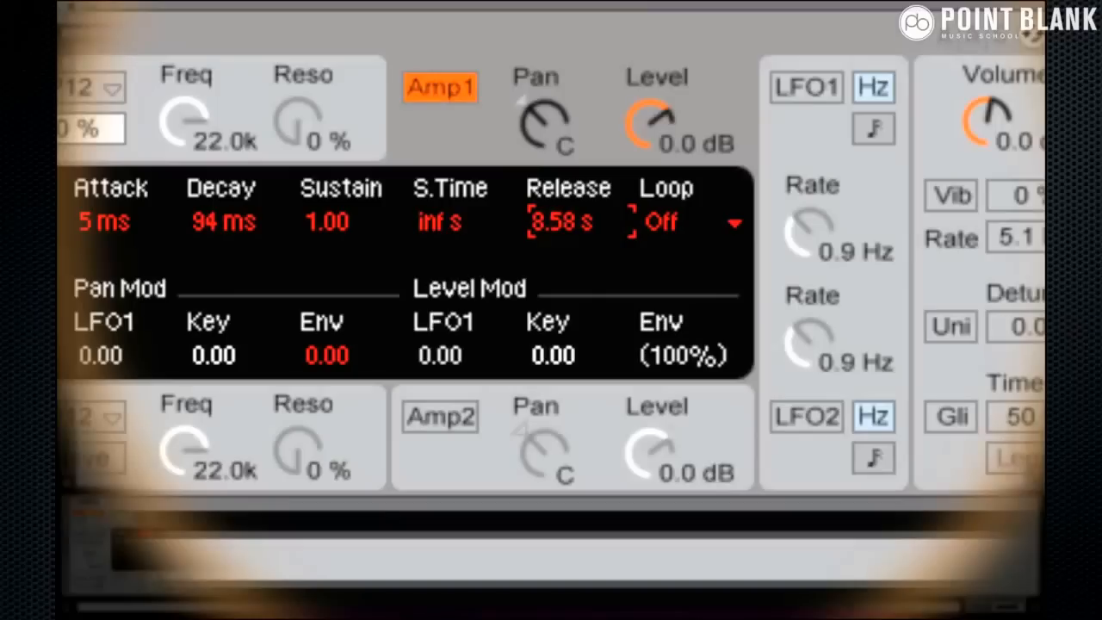
Drag the Amp1 Release value up to about 8.58 s
drag(560, 222, 560, 172)
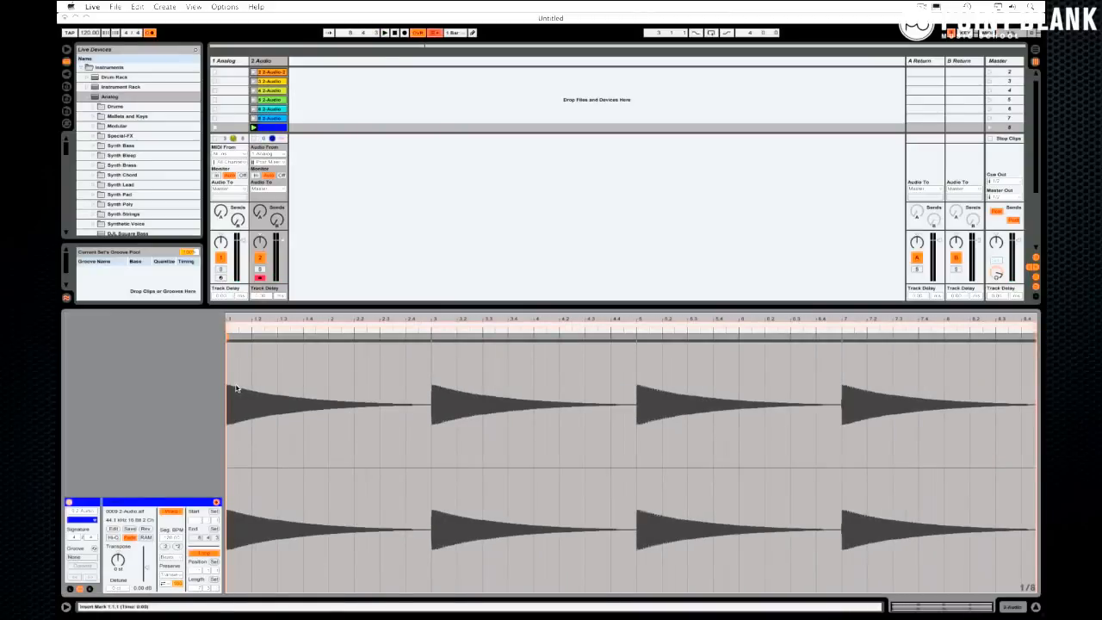
mouse_move(230, 387)
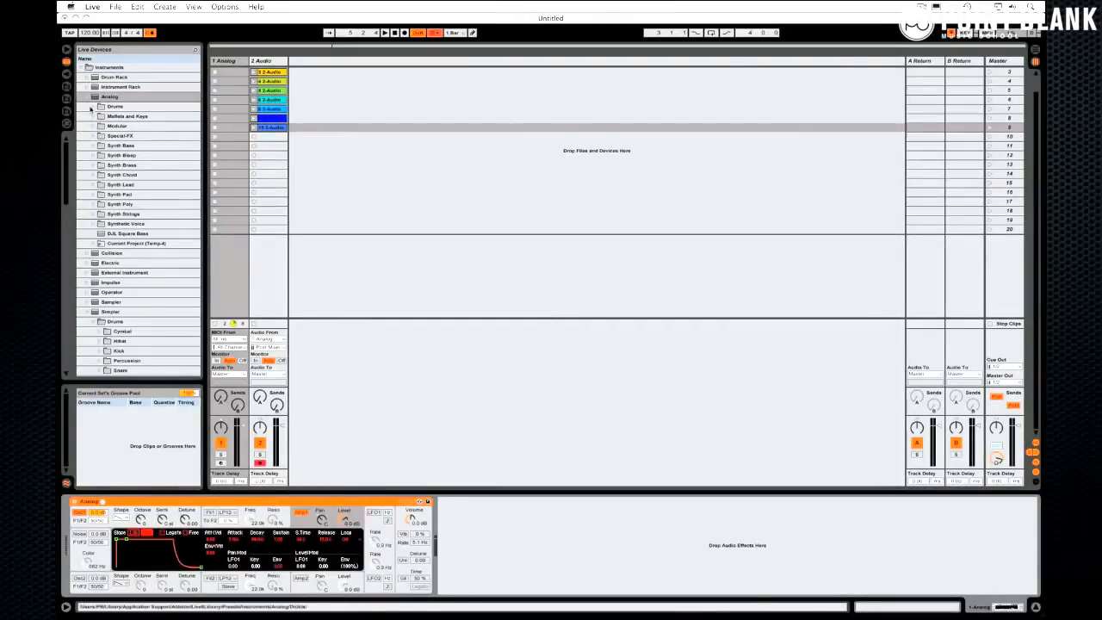
Choose Operator from the Instruments browser to load onto the 1 Analog track
click(112, 292)
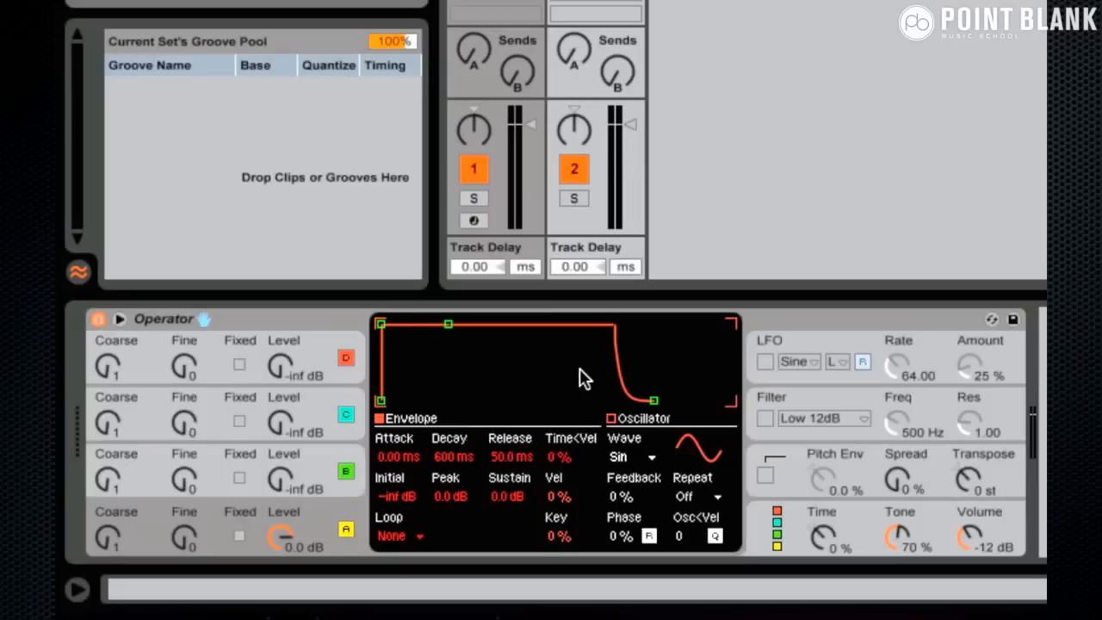
mouse_move(460, 455)
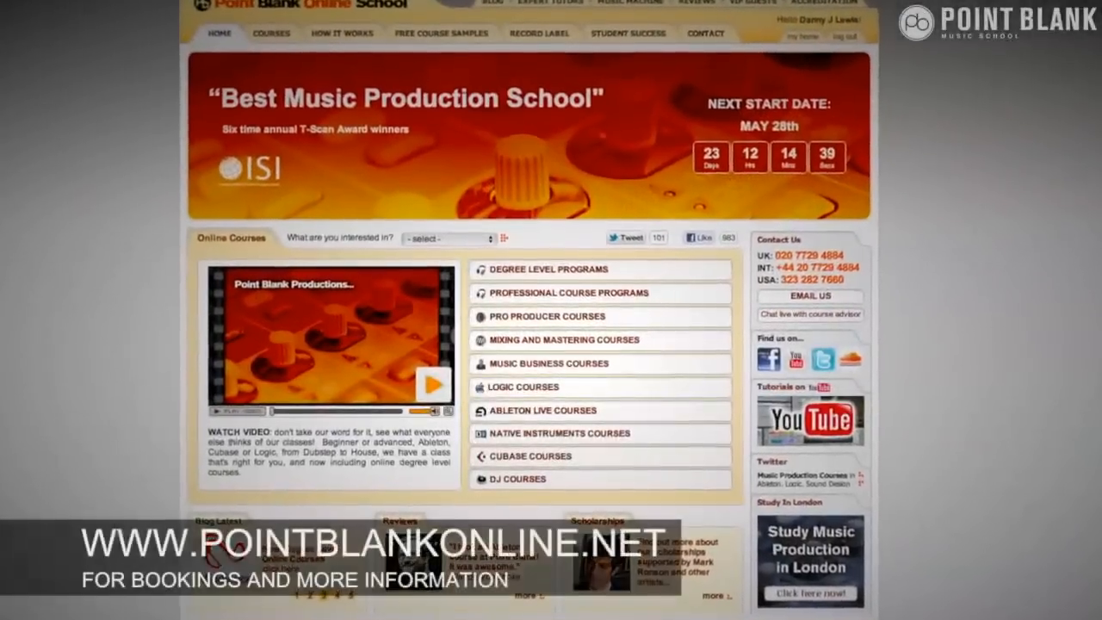
Scroll the Point Blank Online homepage down to show the Online Courses list
scroll(down, 3)
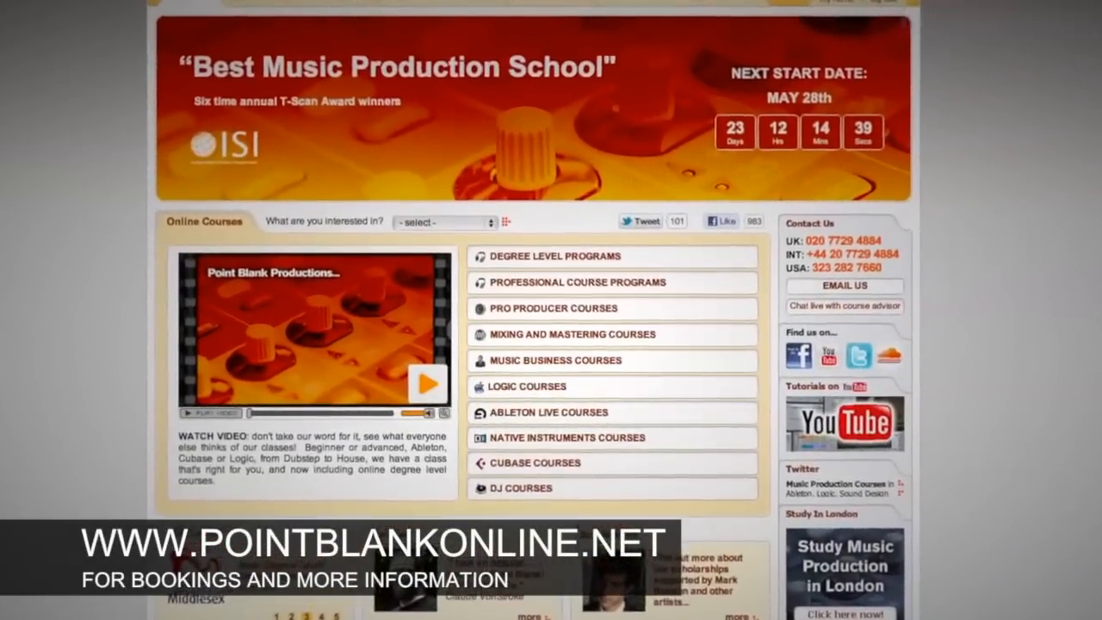